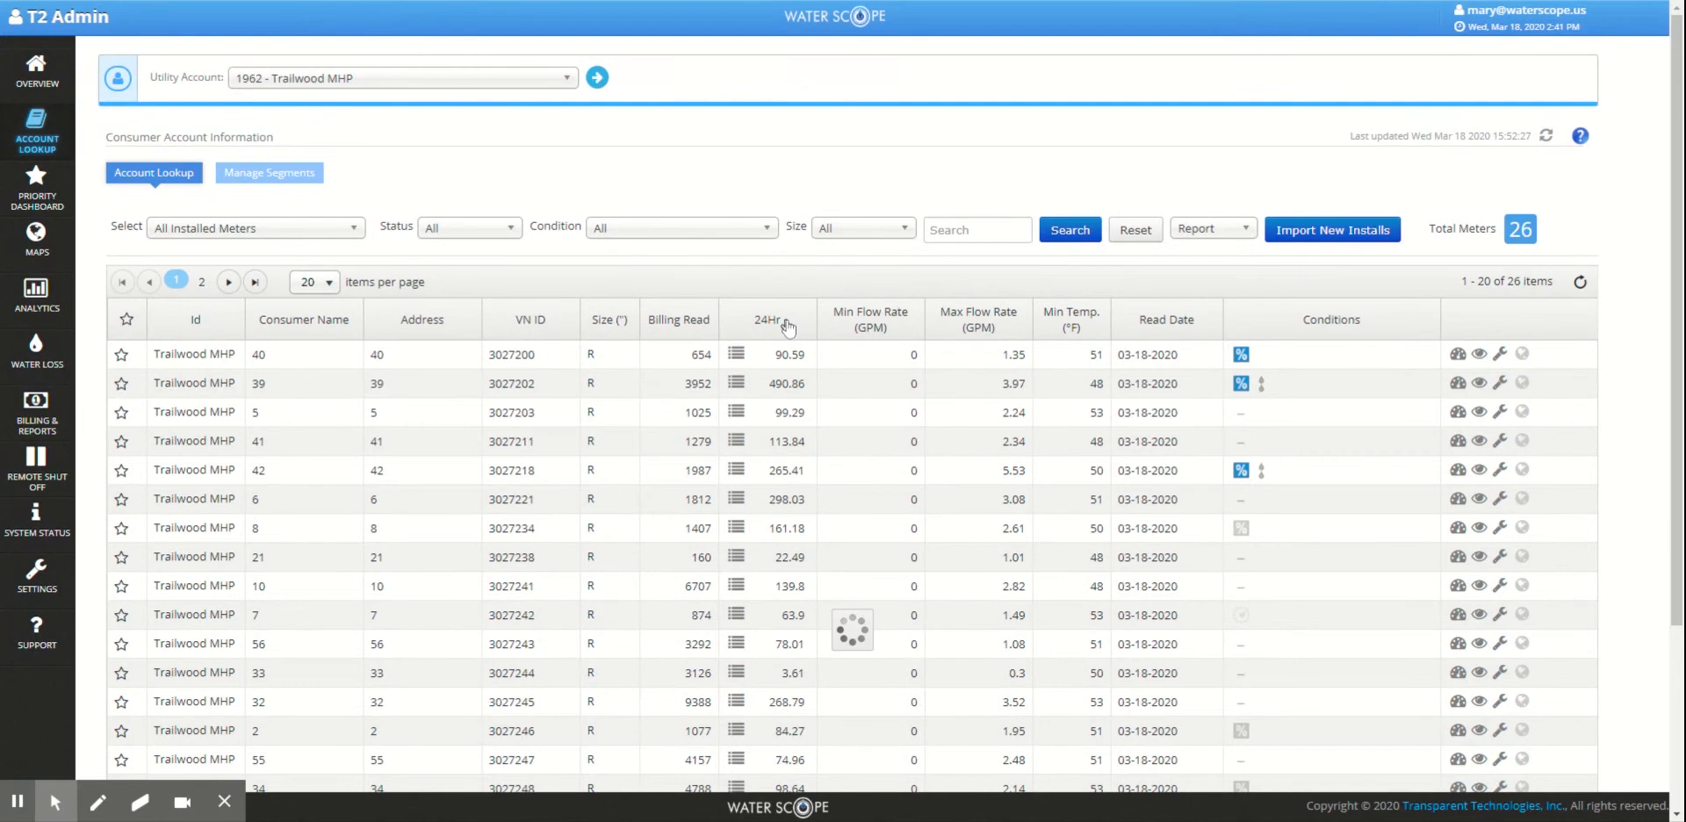
Sort the installed meter list by 24Hr usage descending, putting 490.86 gallons on top.
click(769, 320)
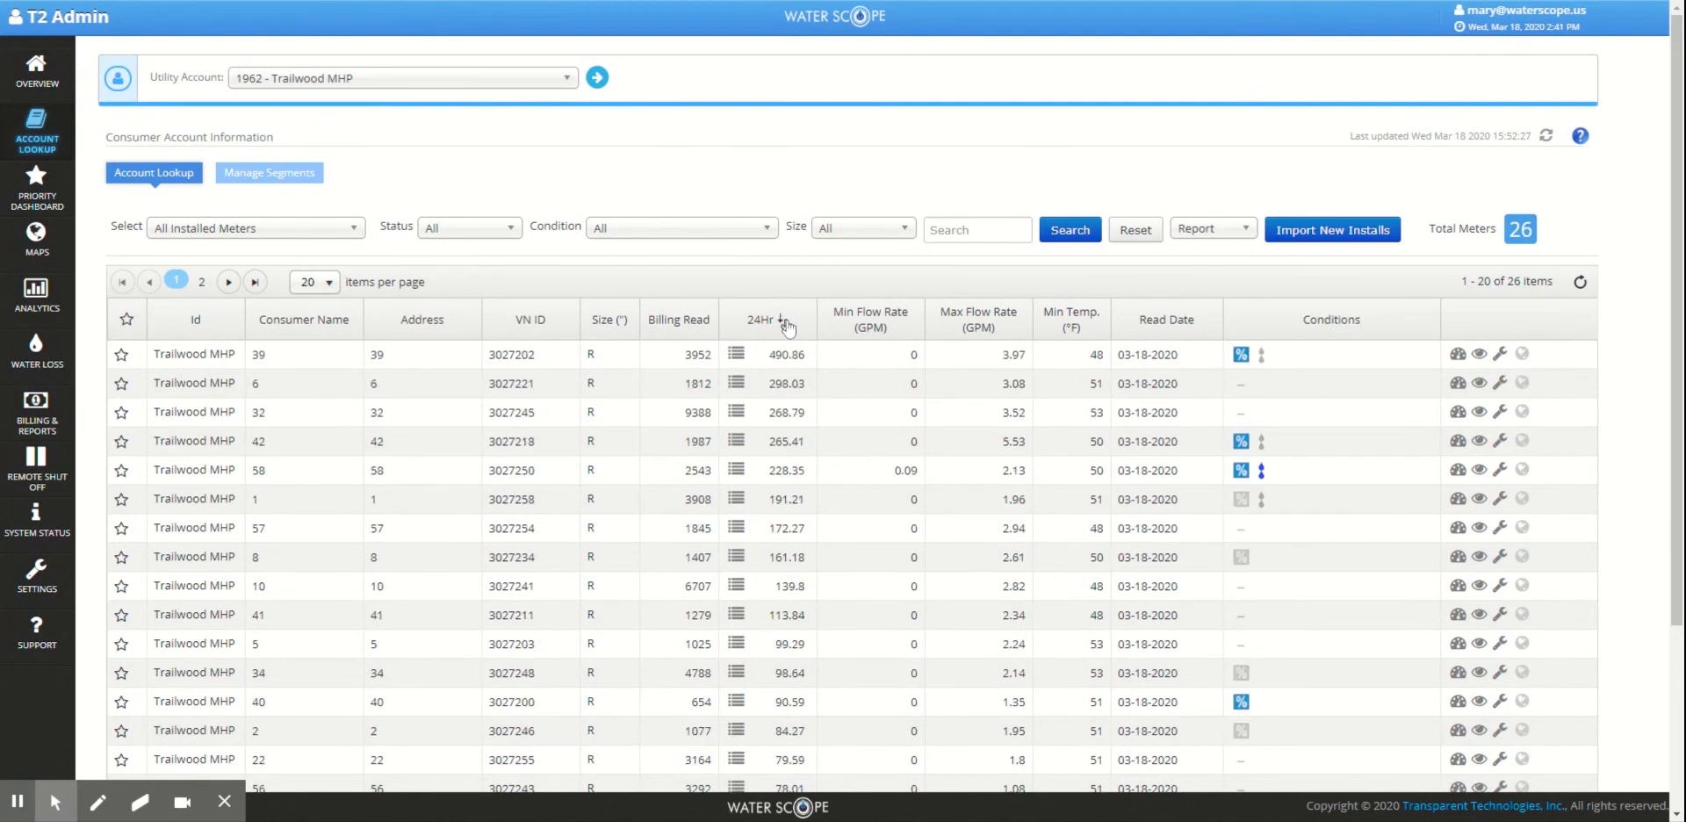
click(763, 320)
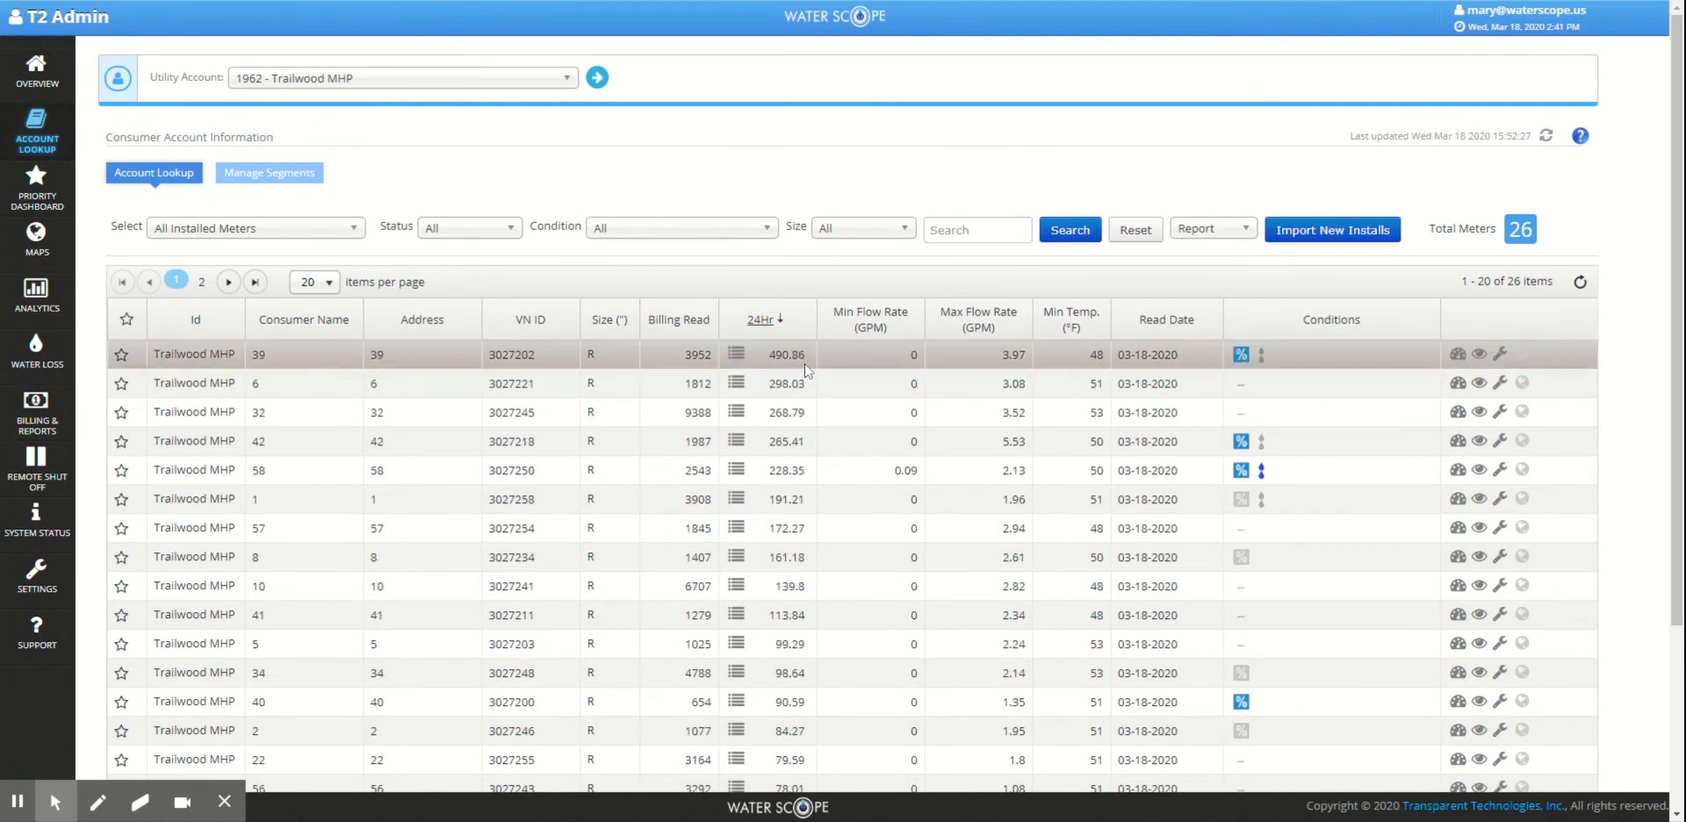
click(734, 355)
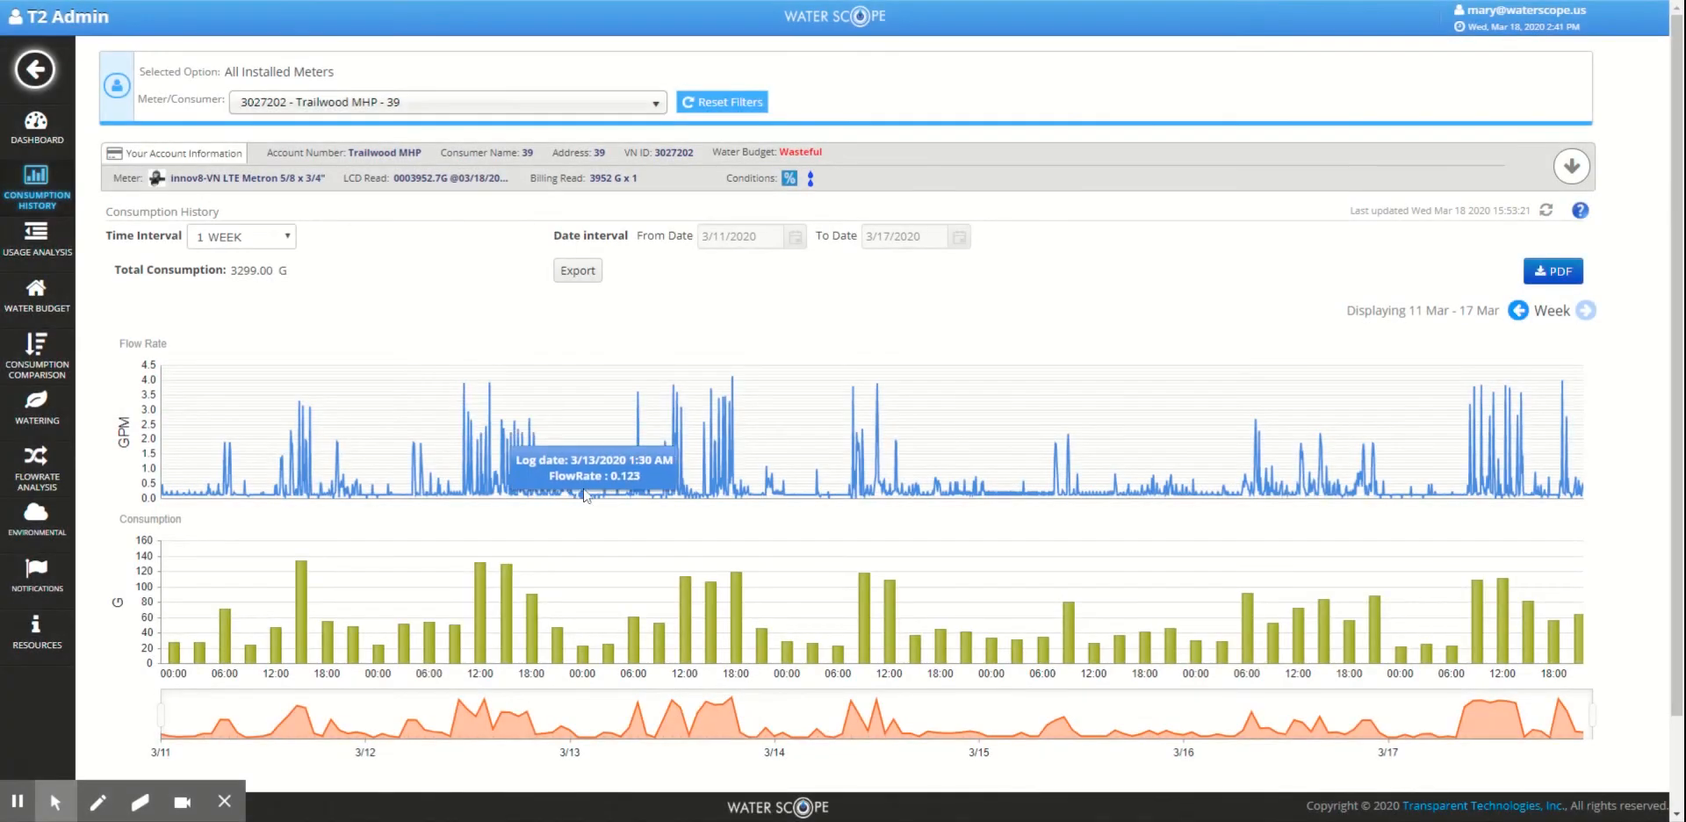
mouse_move(597, 499)
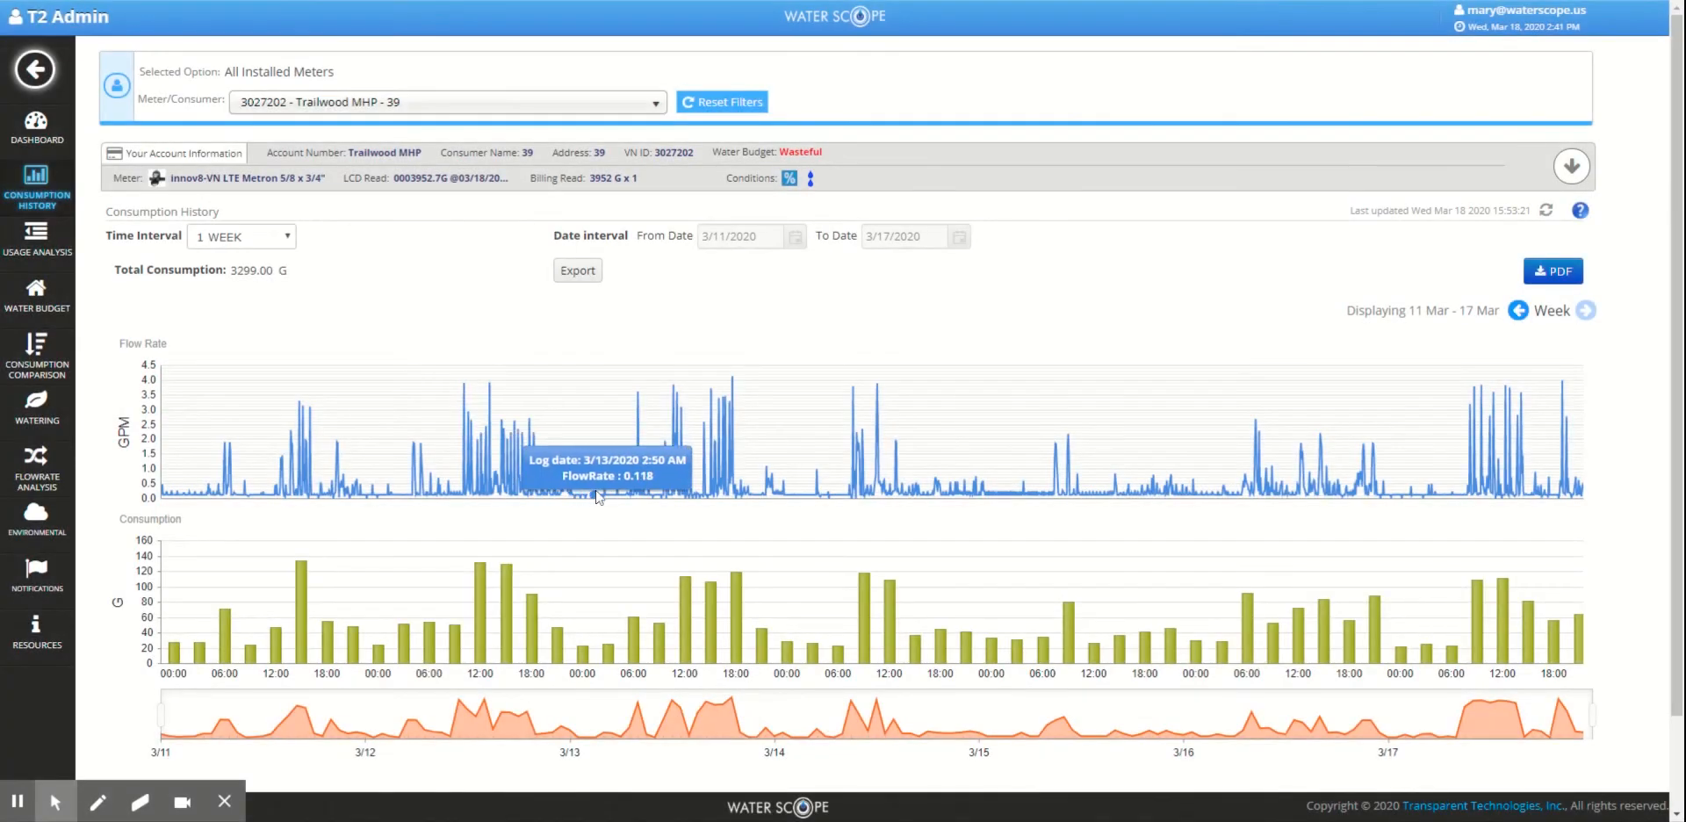
mouse_move(604, 499)
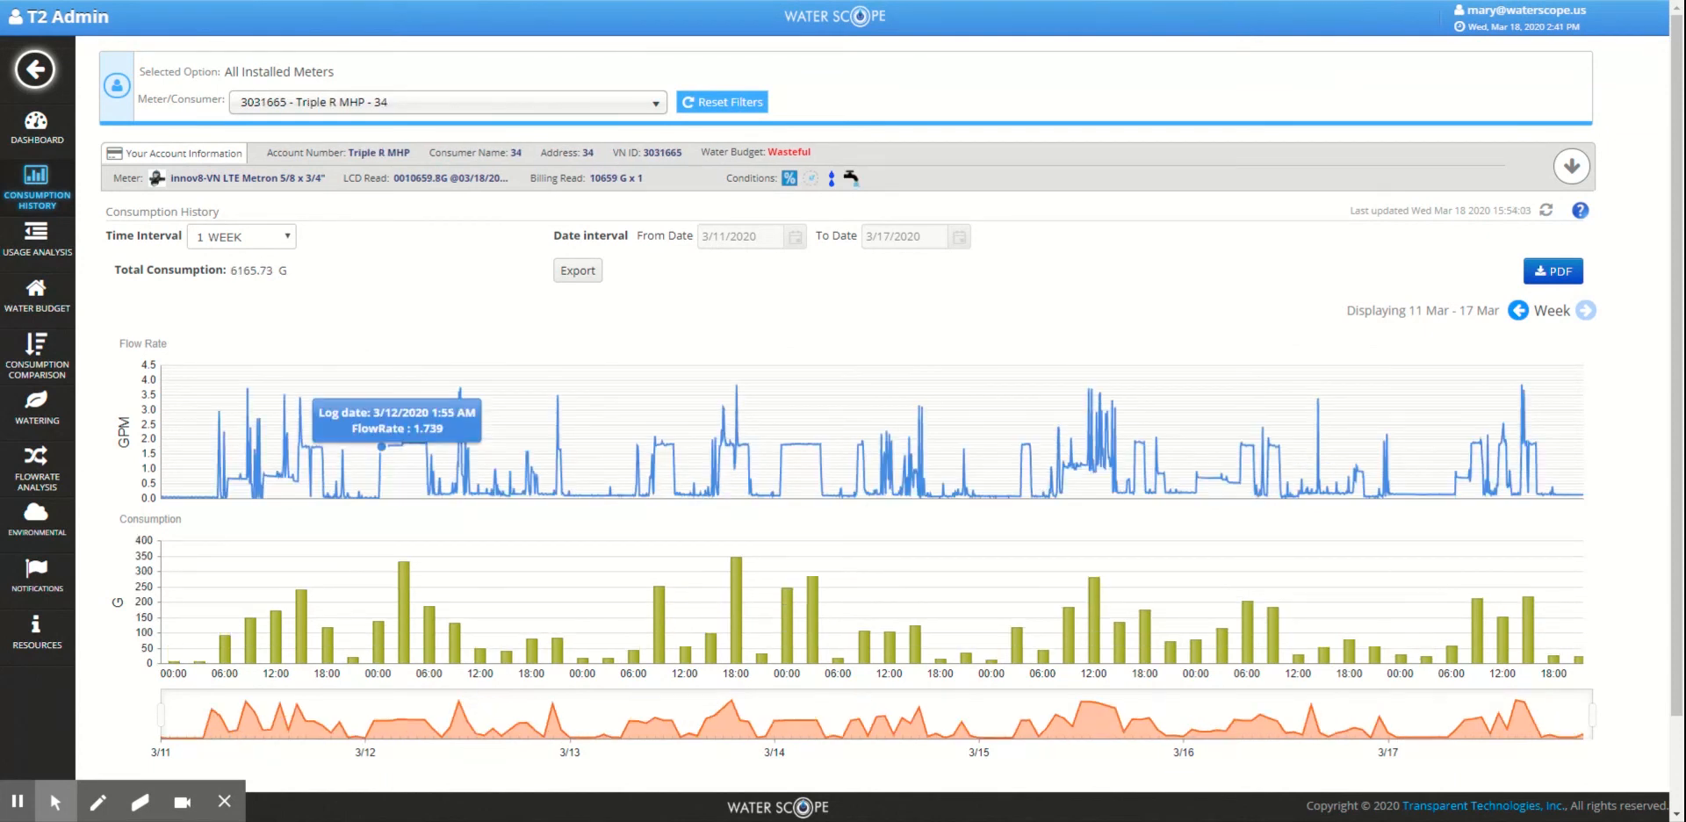
mouse_move(415, 446)
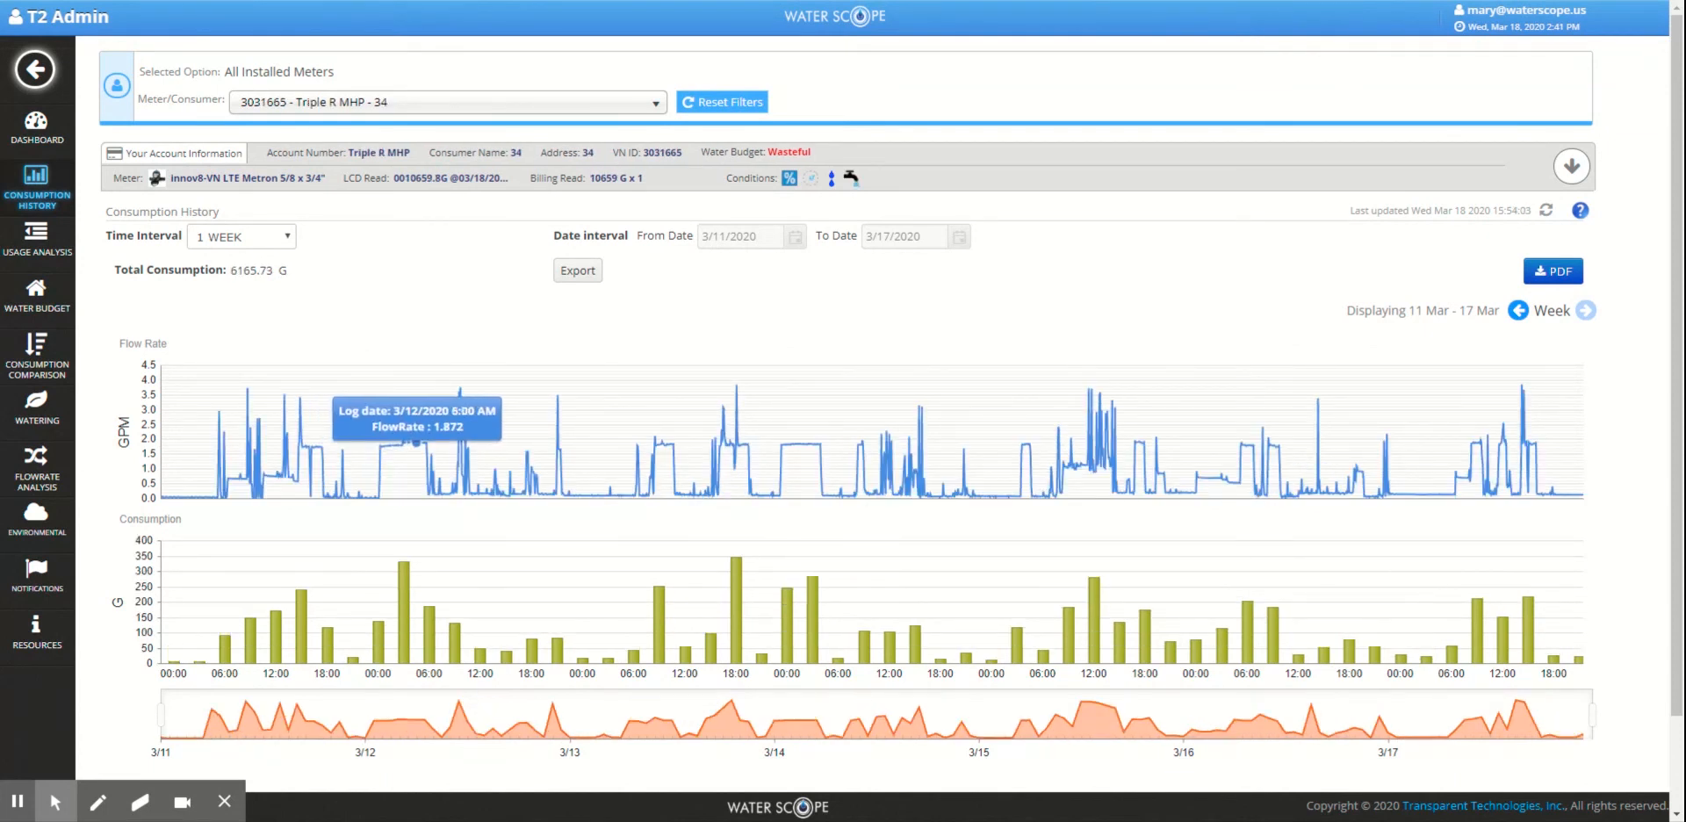